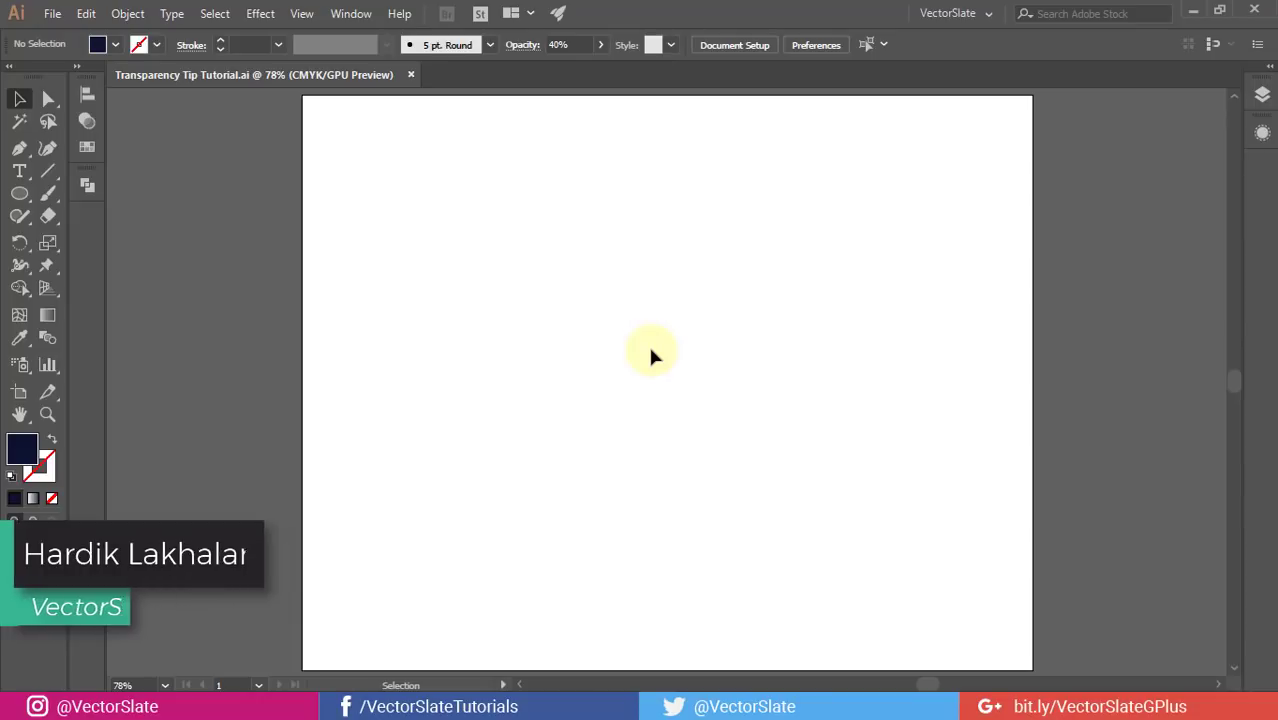
mouse_move(144, 225)
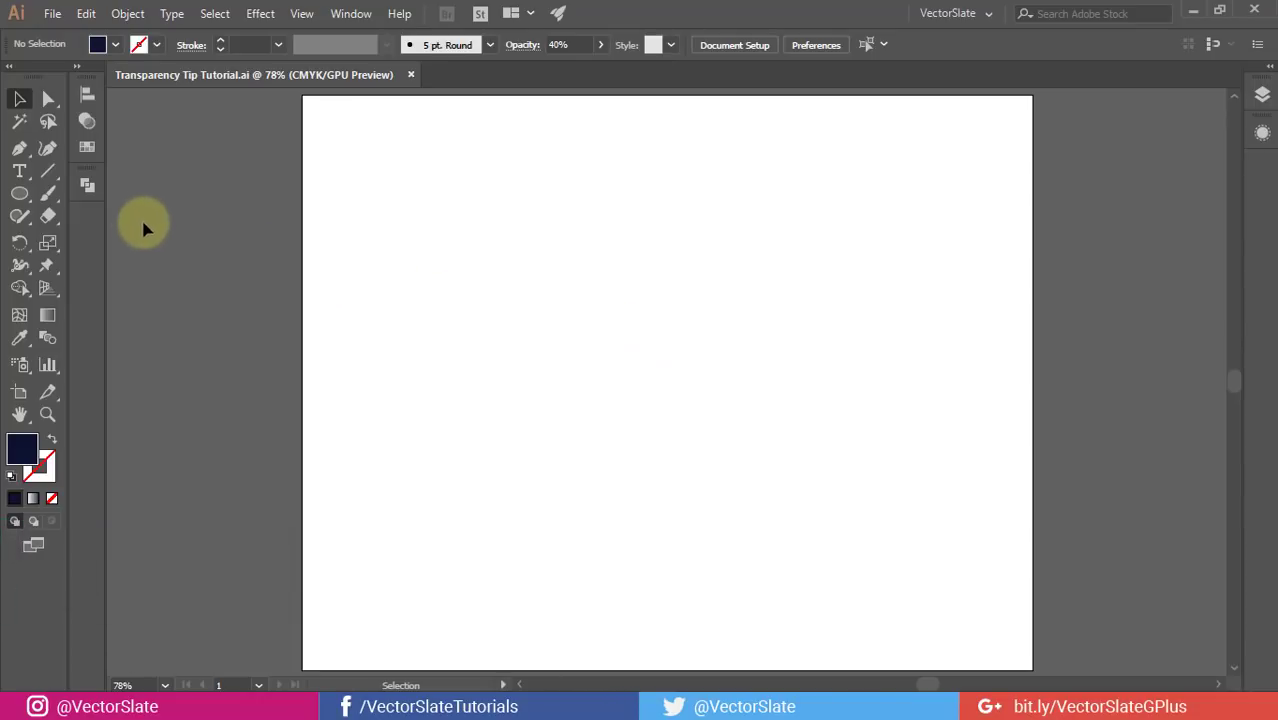
- Cover the artboard with a rectangle filled navy #0E1230
click(19, 193)
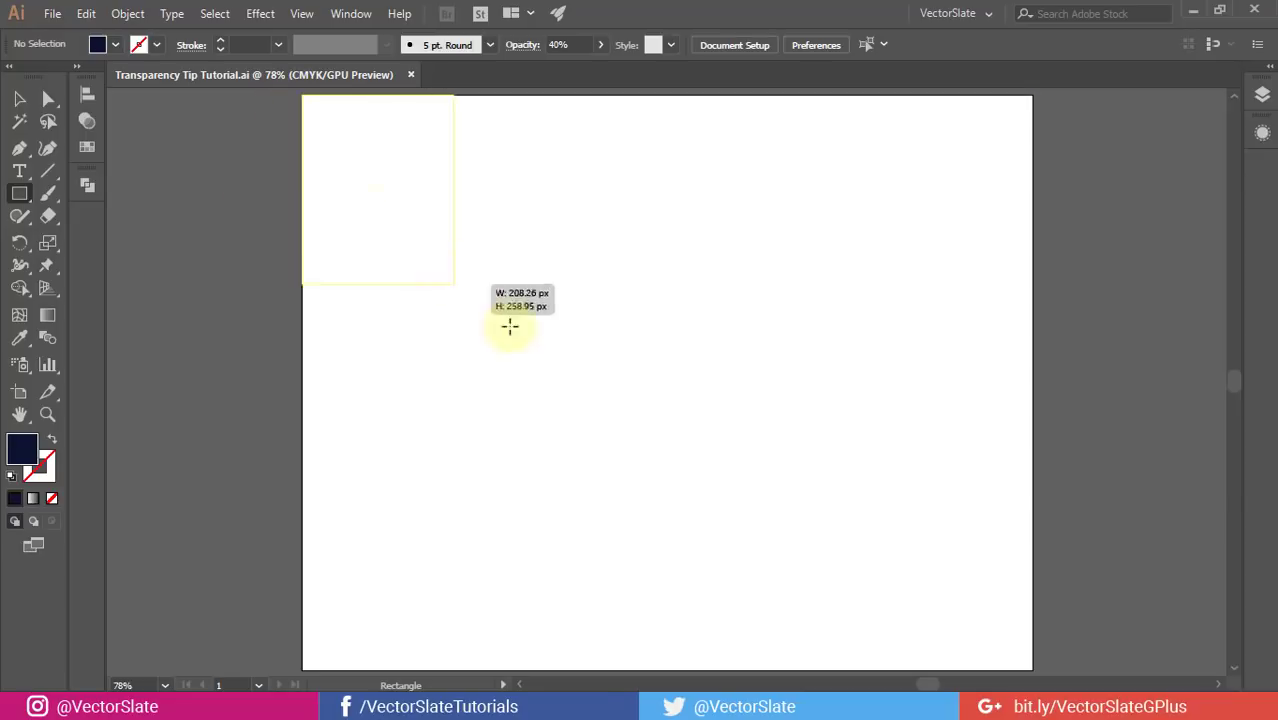
drag(305, 96, 1032, 670)
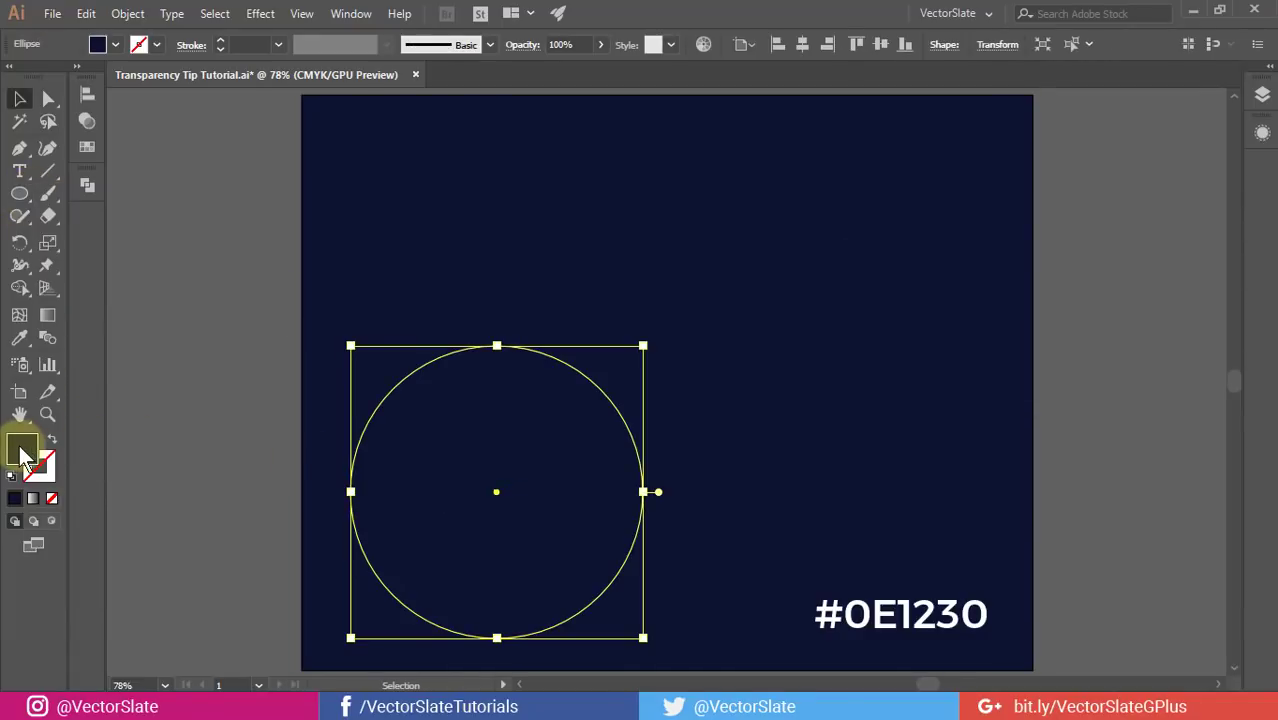
- Fill the circle white and reshape its anchors into a pointed petal
click(22, 450)
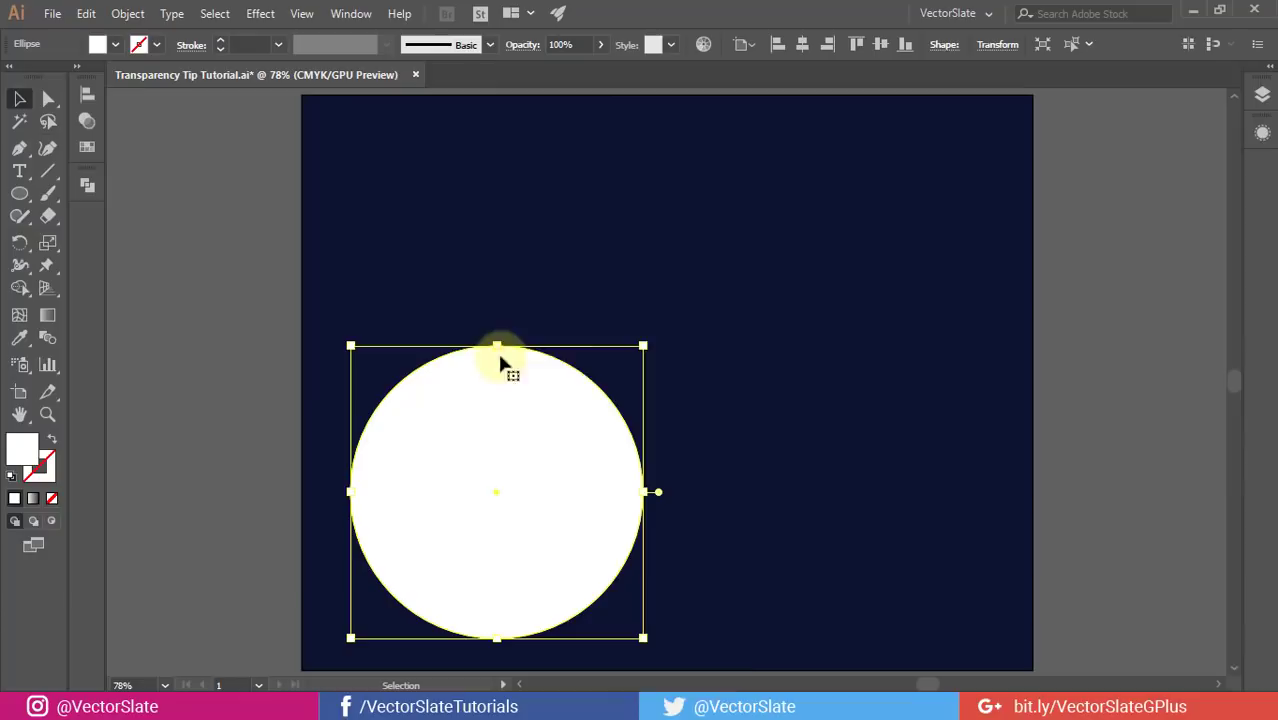
drag(497, 345, 495, 457)
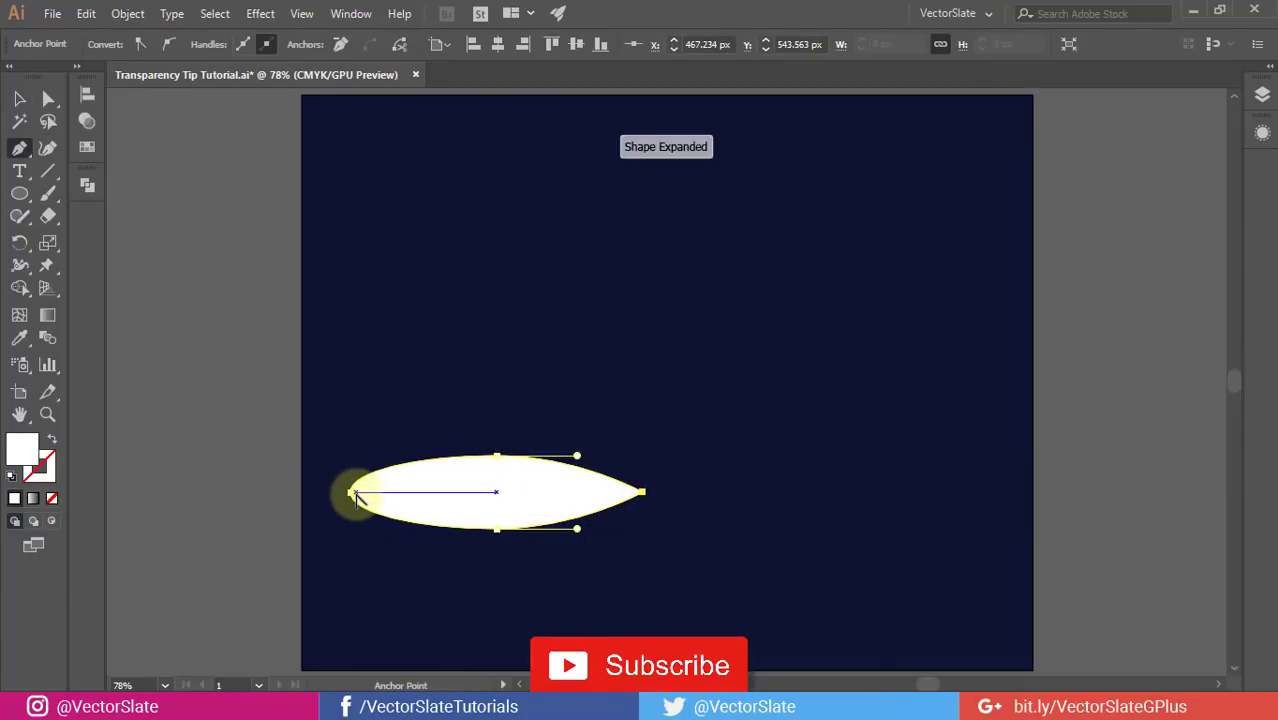
- Give the white petal a blending mode so it shows as translucent blue over navy
click(18, 98)
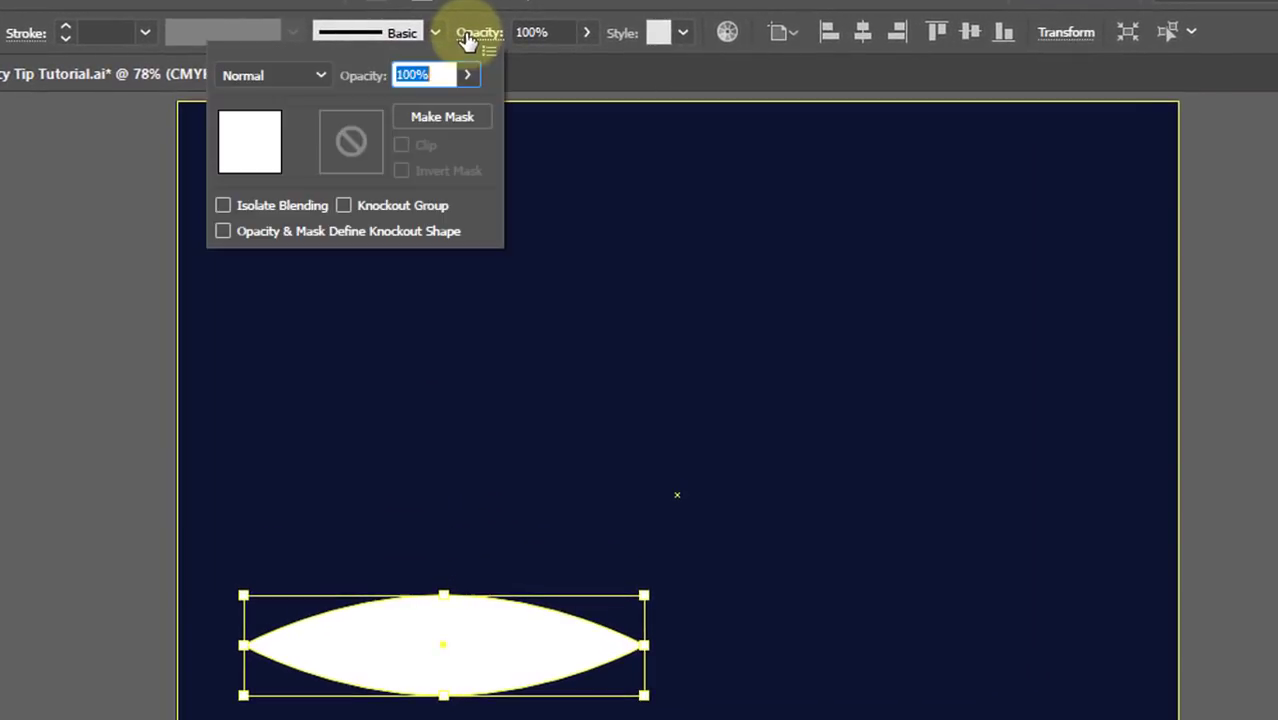
click(273, 75)
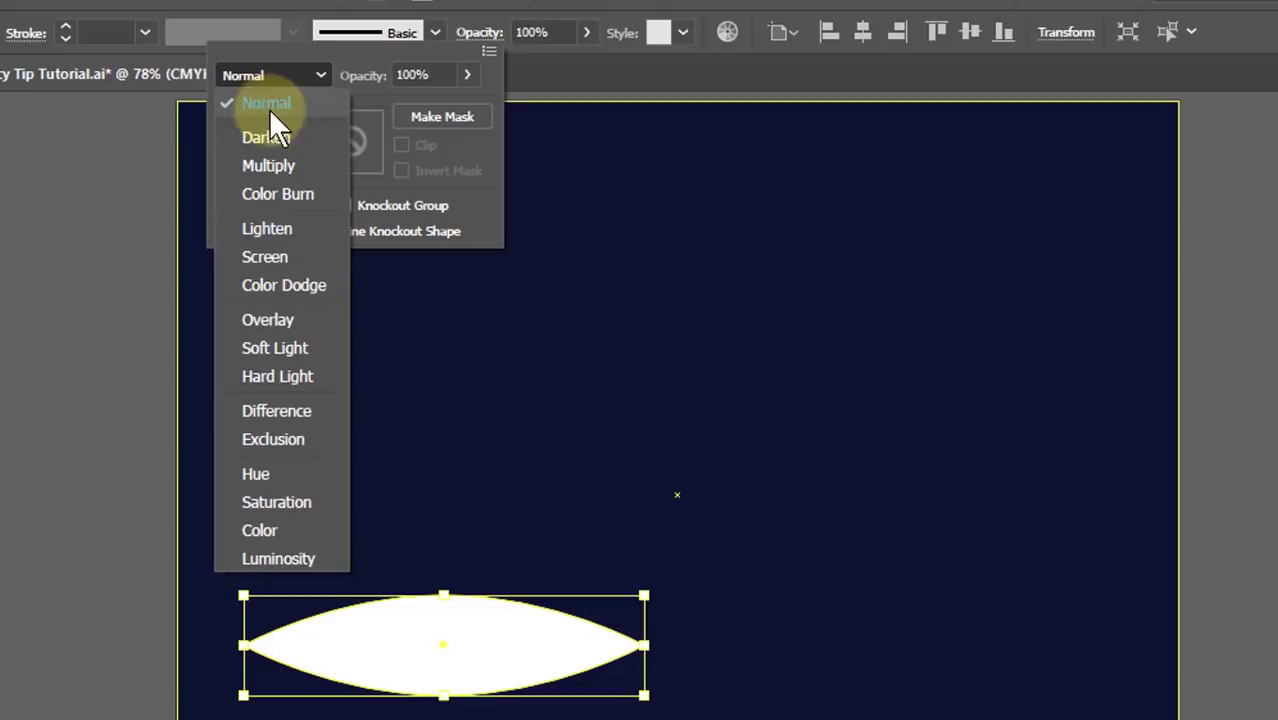
click(268, 319)
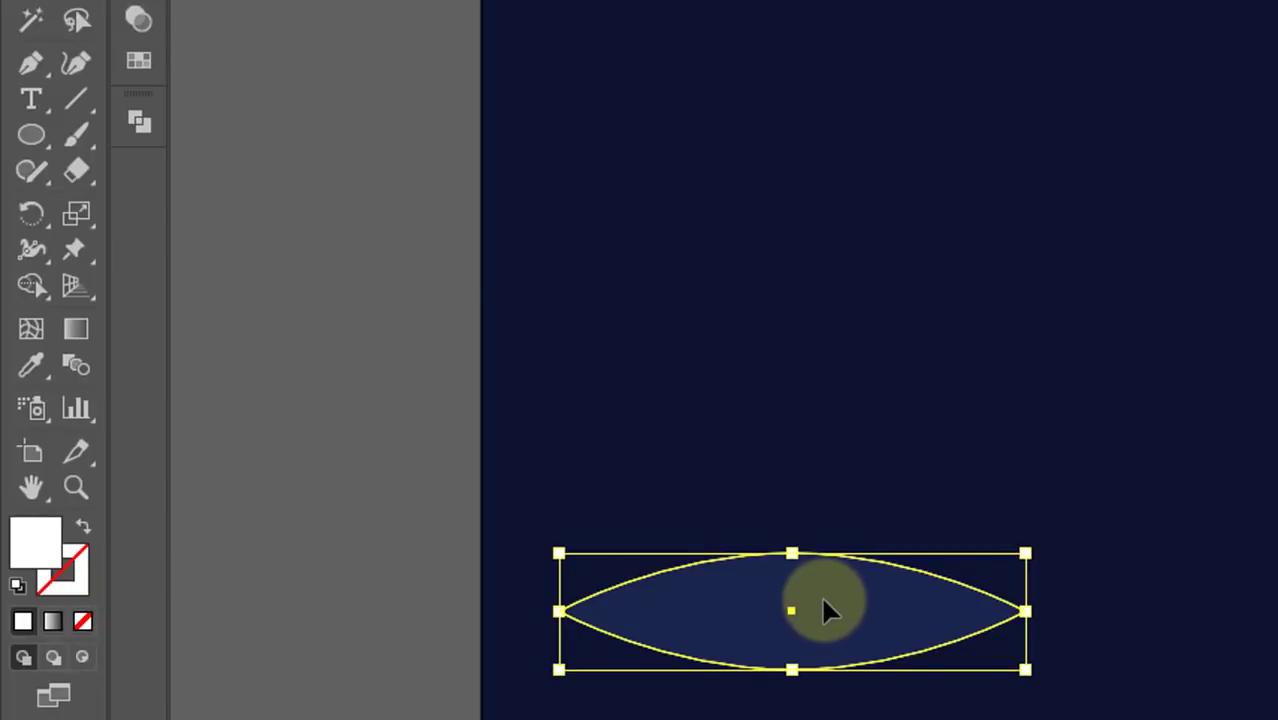
- Rotate copies of the petal by -12° around its right tip to fan out the lotus
click(31, 213)
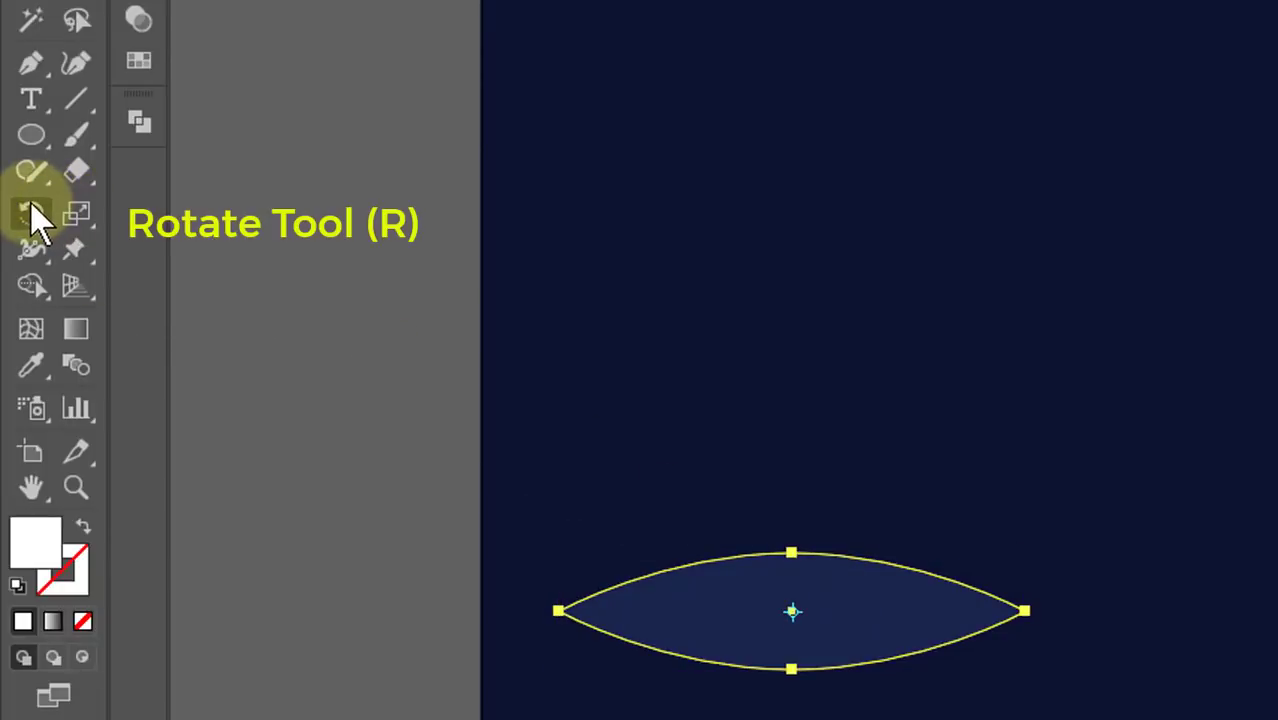
click(31, 212)
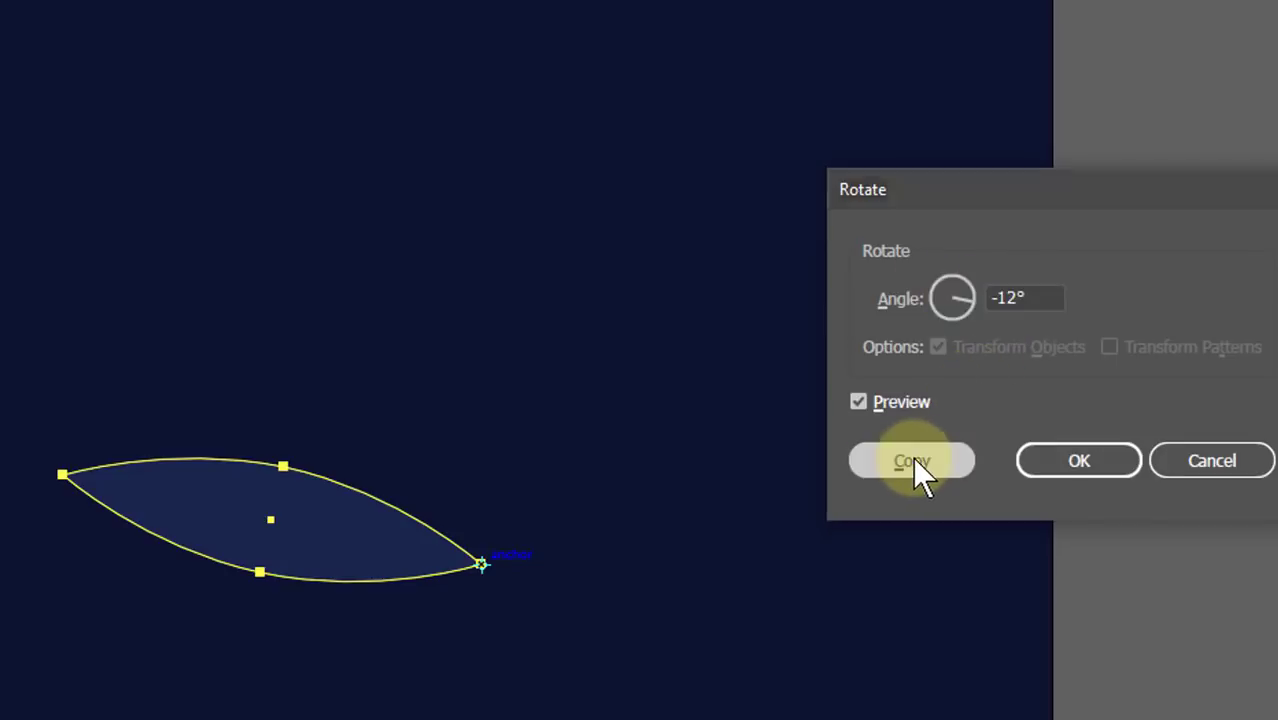
click(911, 460)
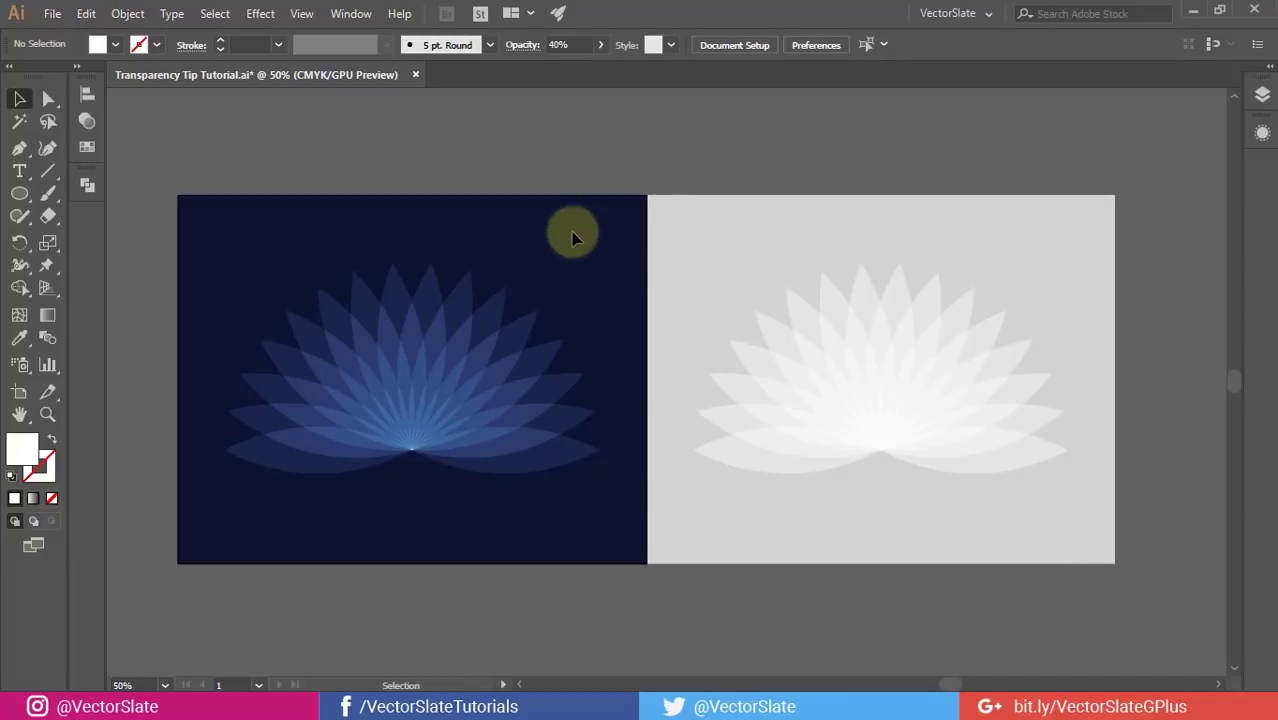
mouse_move(343, 128)
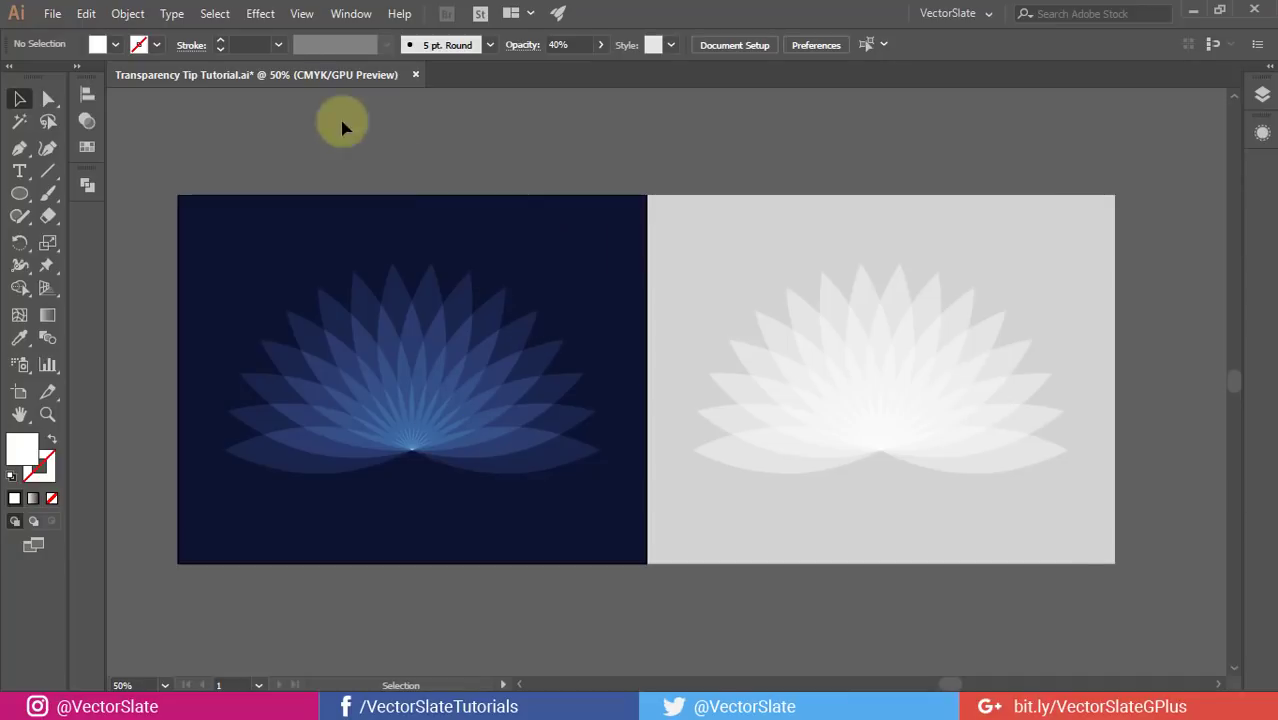
- Browse the Object menu for the flattening command
click(127, 13)
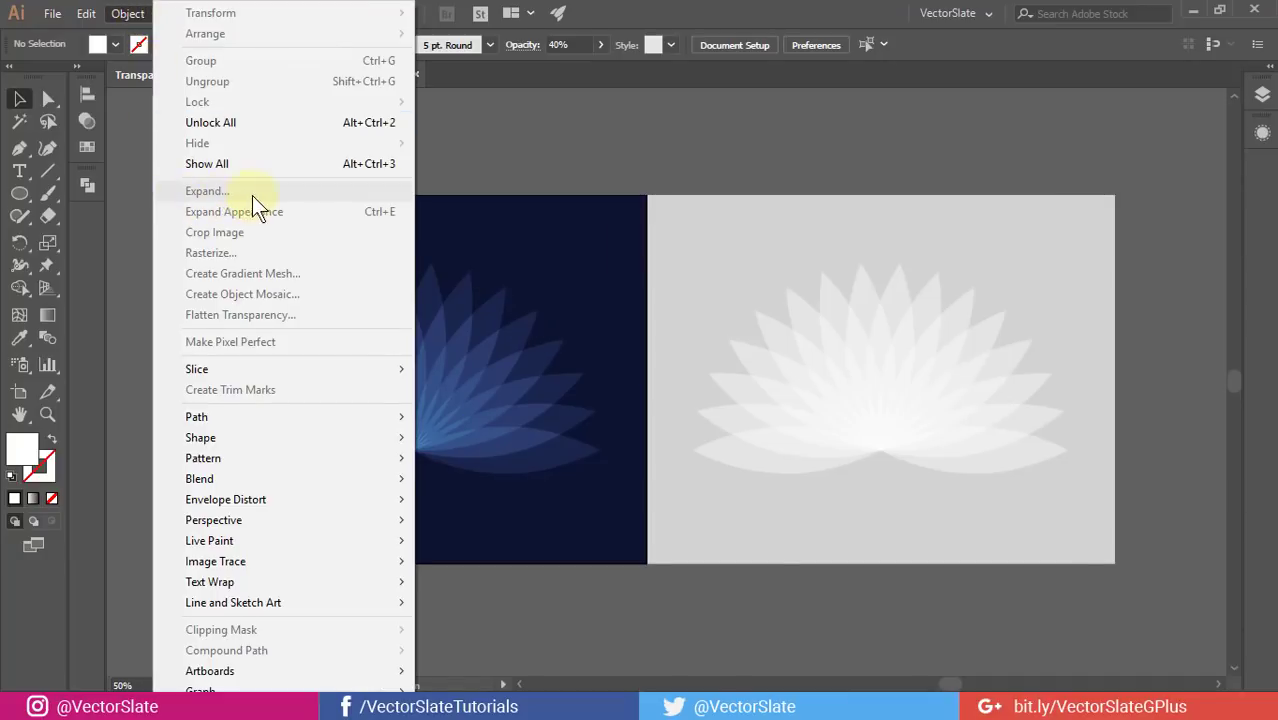
mouse_move(95, 190)
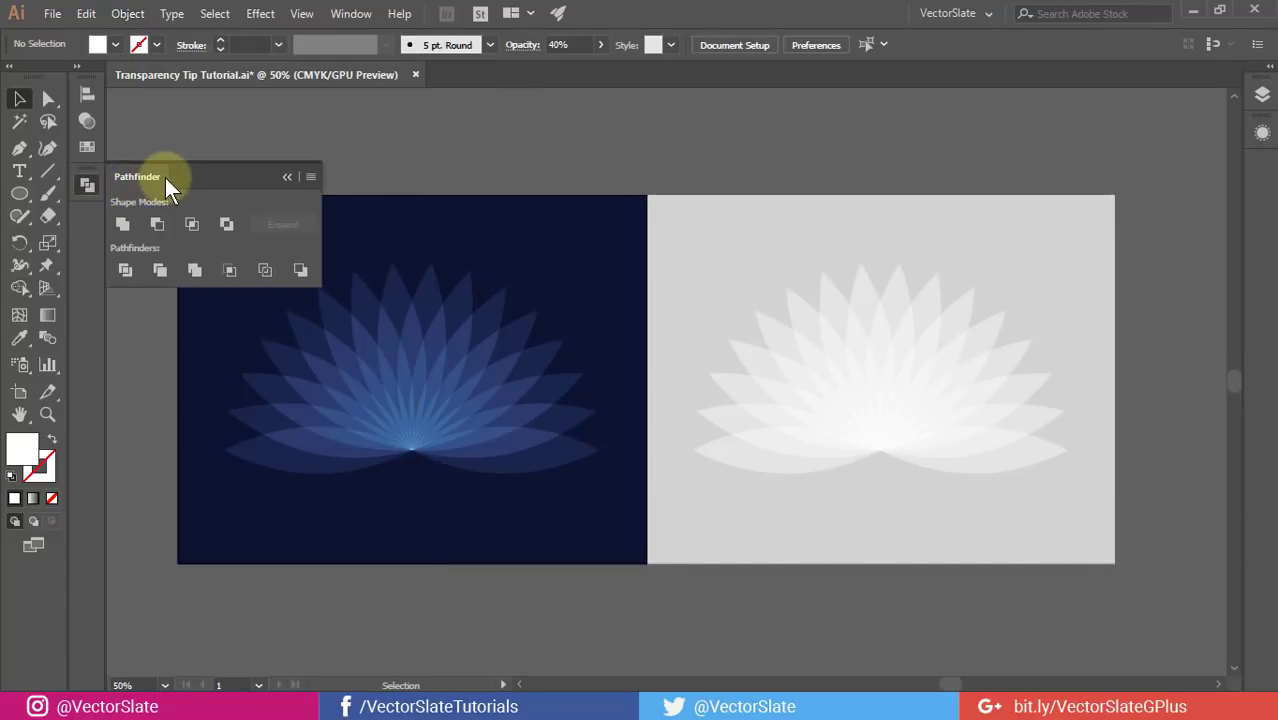
mouse_move(88, 187)
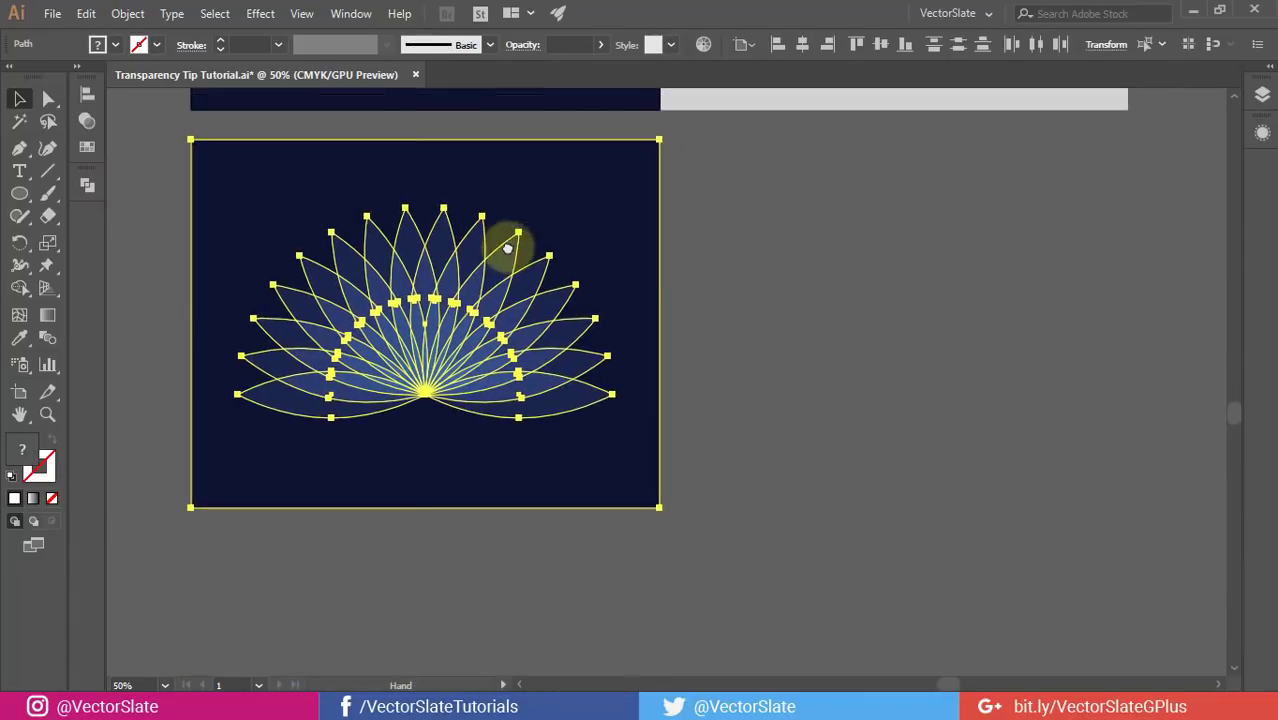
- Bring up Object > Flatten Transparency for the selected background and petals
click(702, 181)
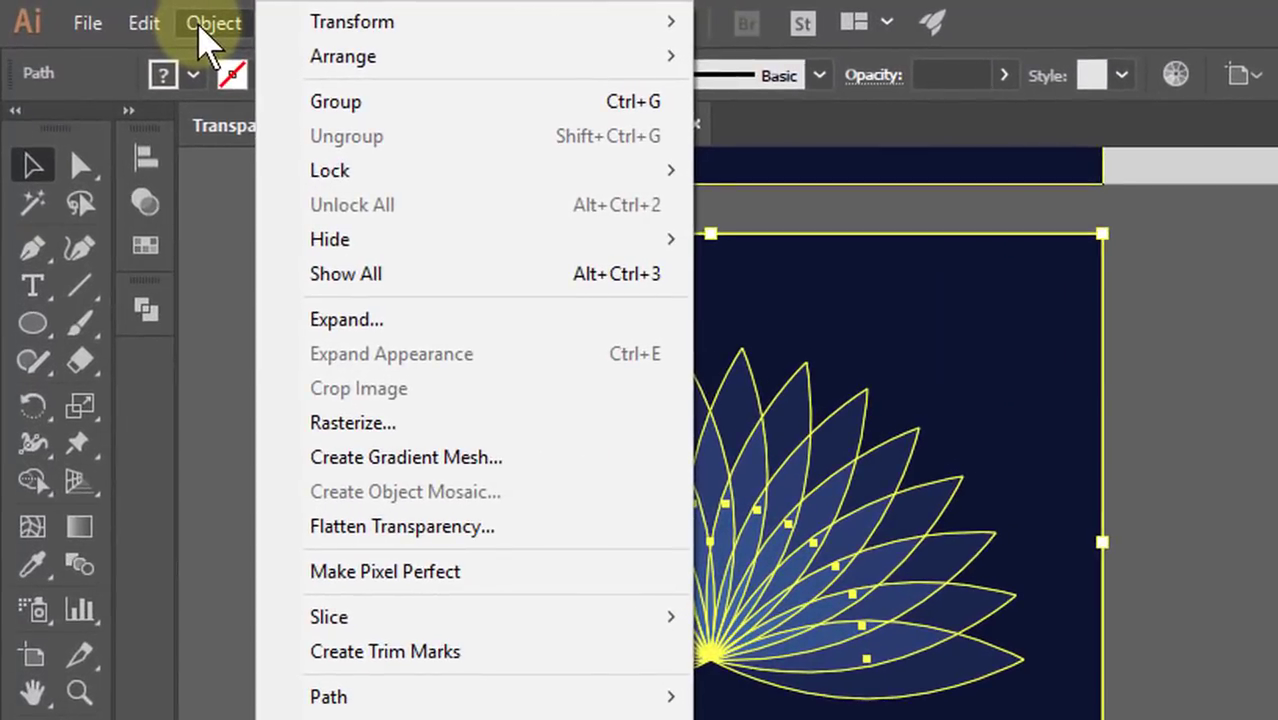
mouse_move(440, 540)
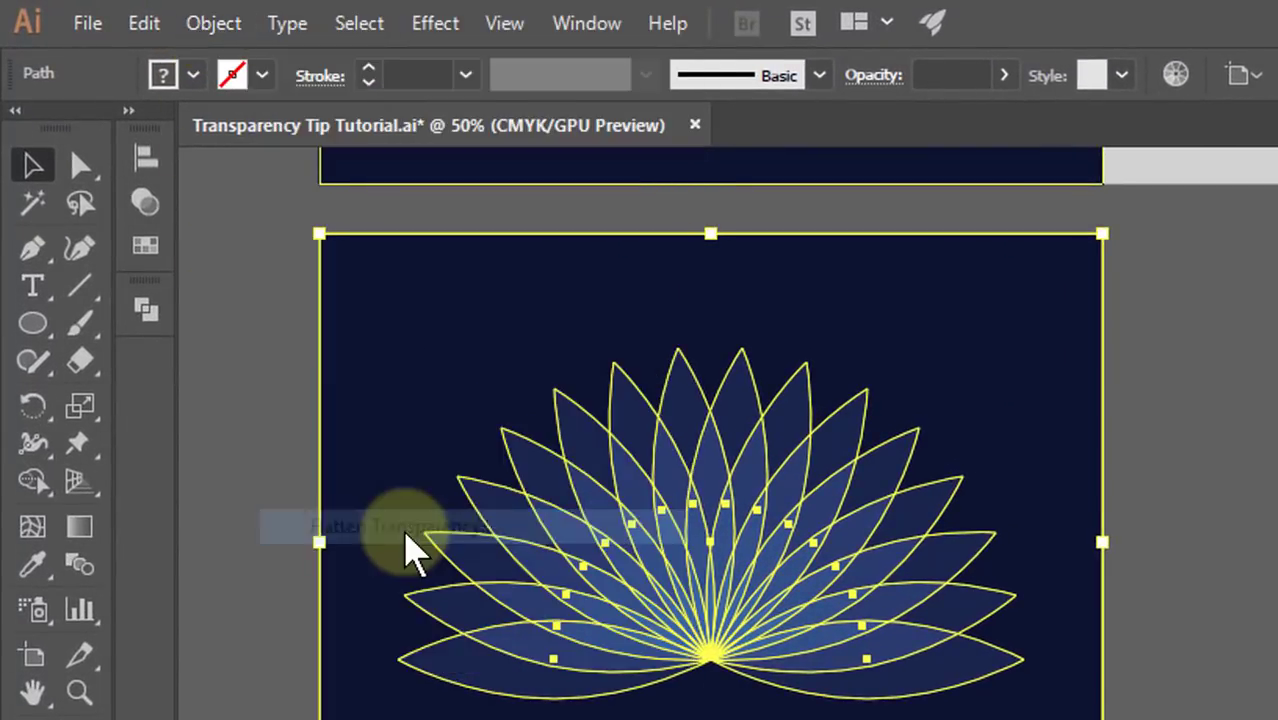
click(390, 527)
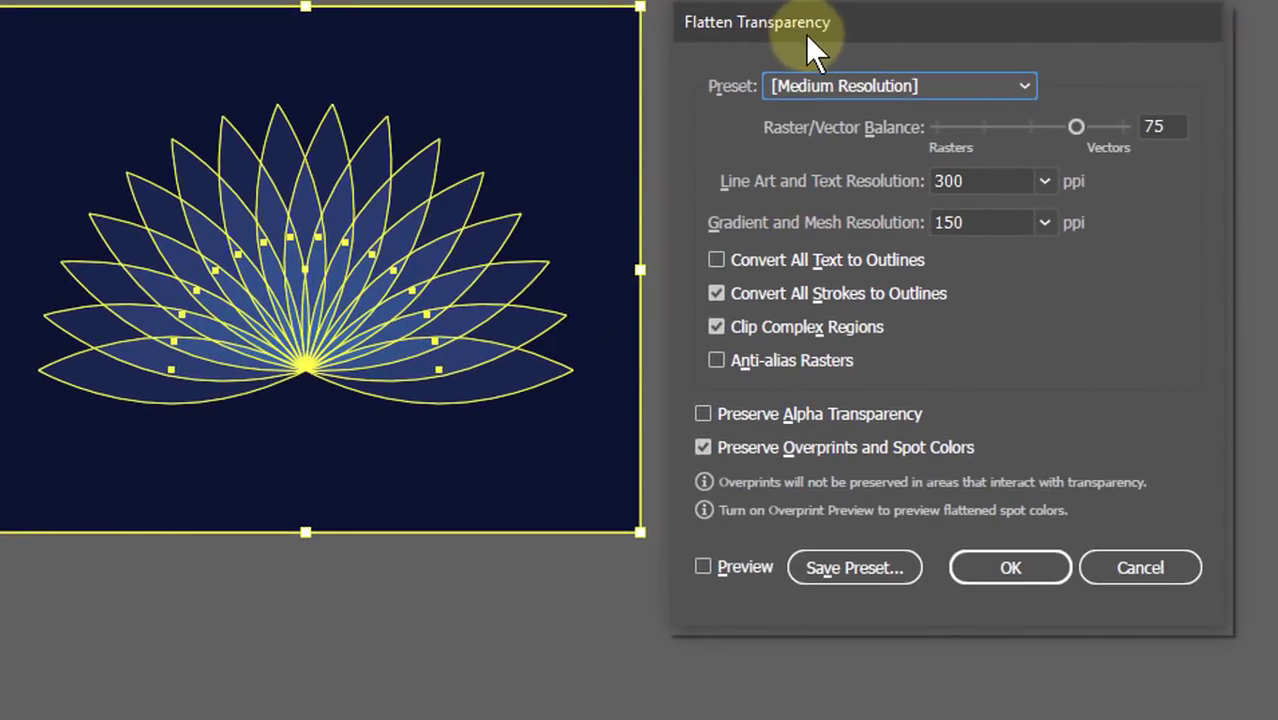
mouse_move(1076, 128)
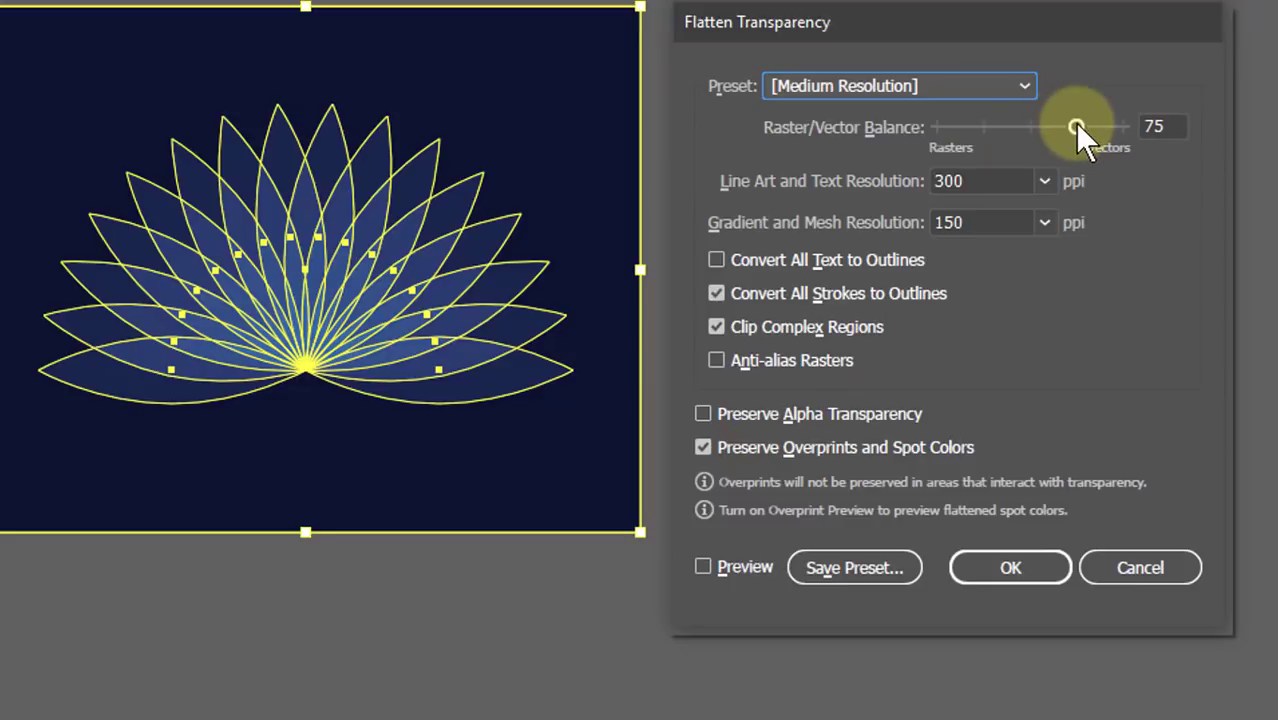
- Flatten with Raster/Vector Balance 100 and Preserve Alpha Transparency ticked
drag(1075, 126, 1123, 126)
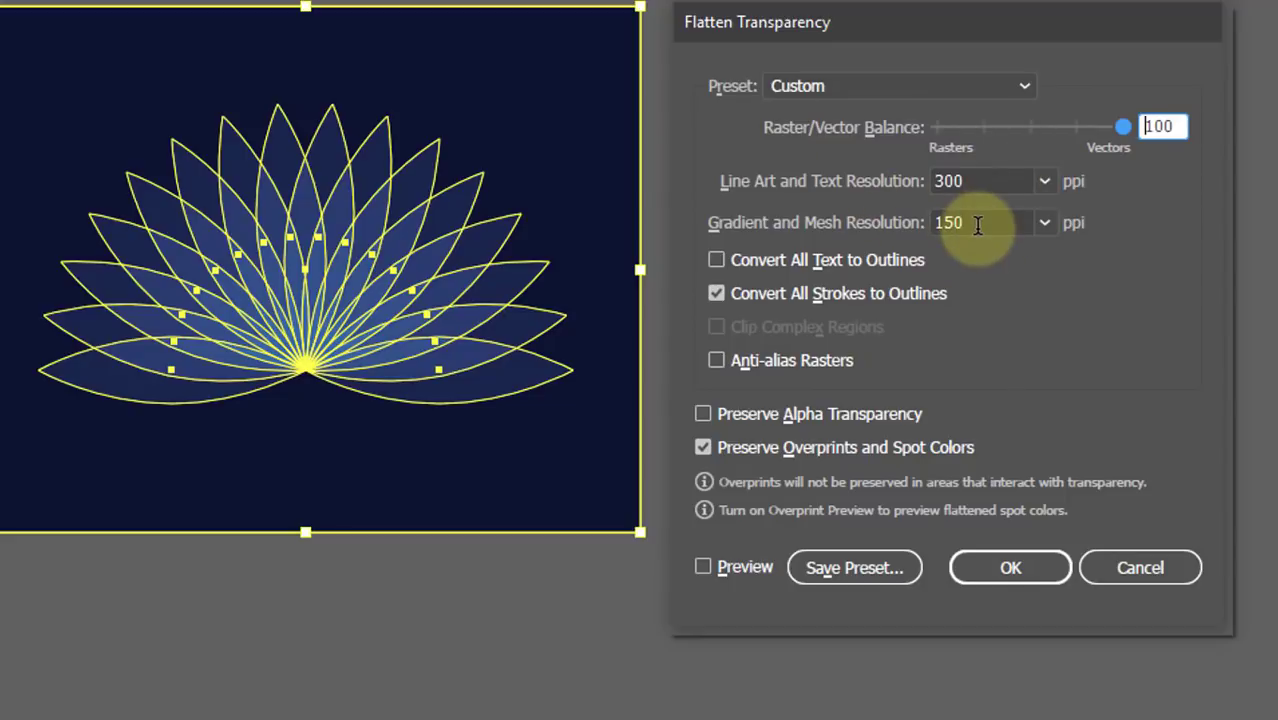
mouse_move(825, 395)
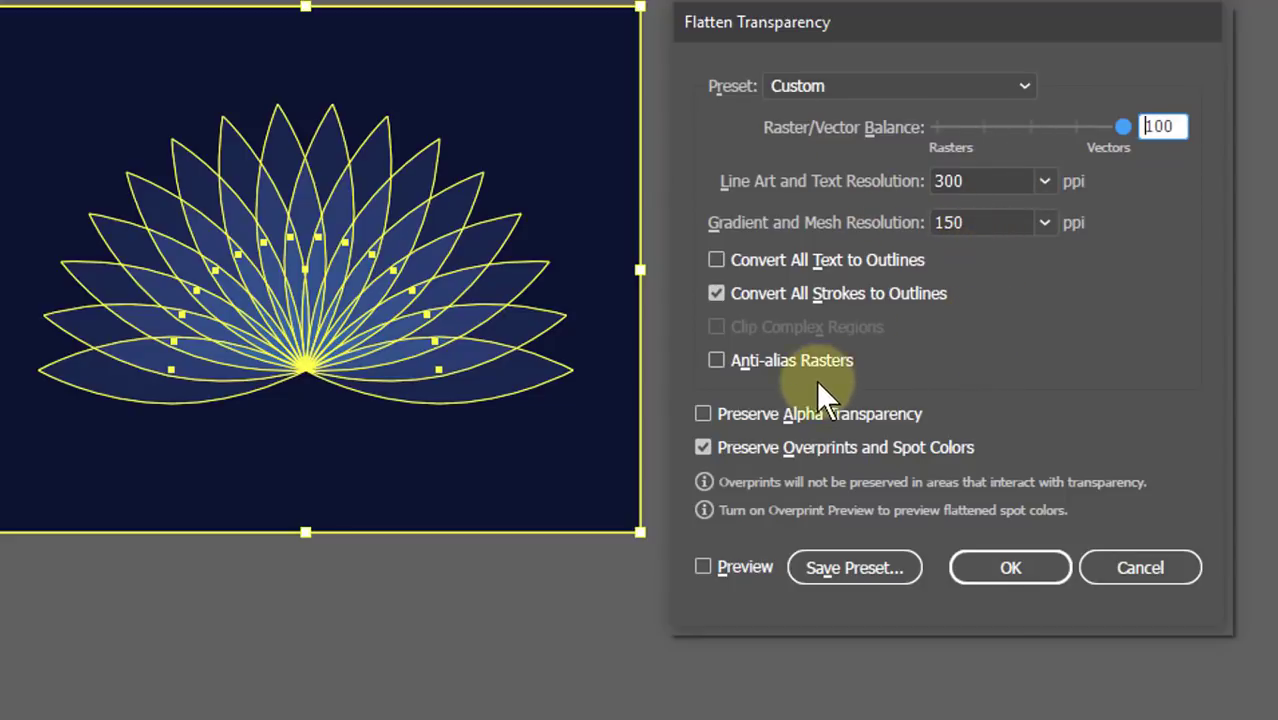
mouse_move(755, 430)
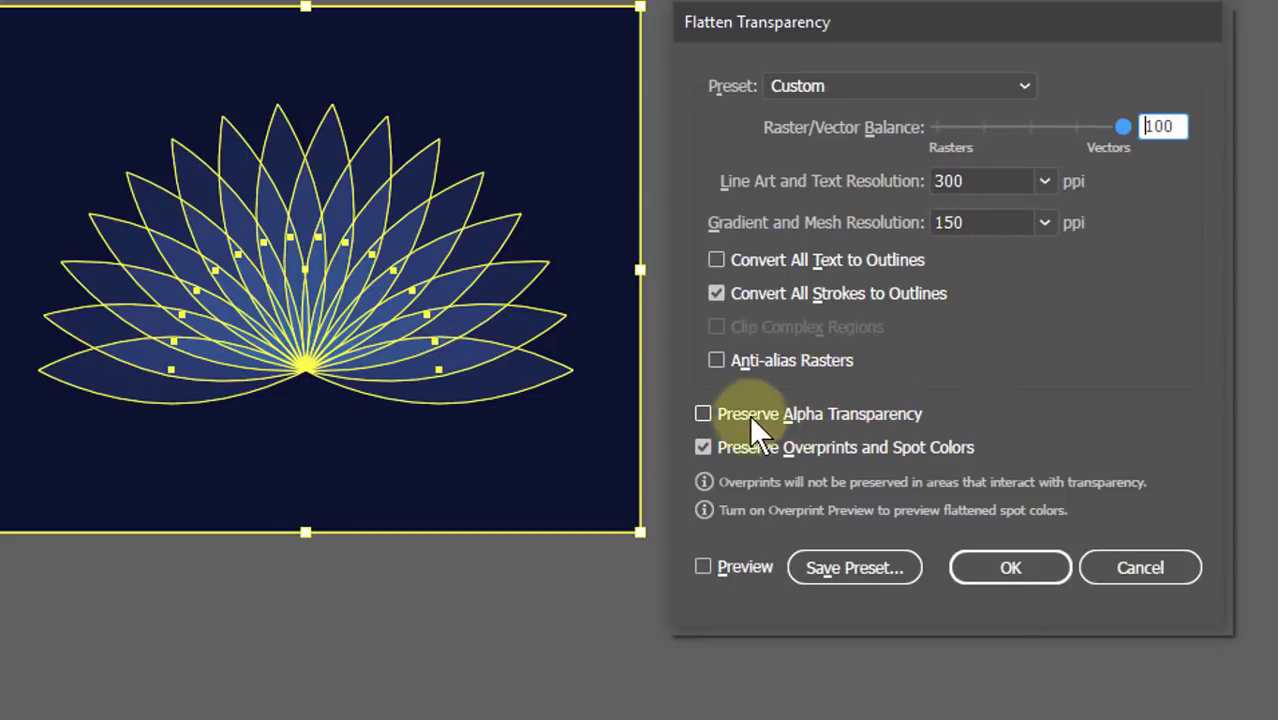
click(703, 413)
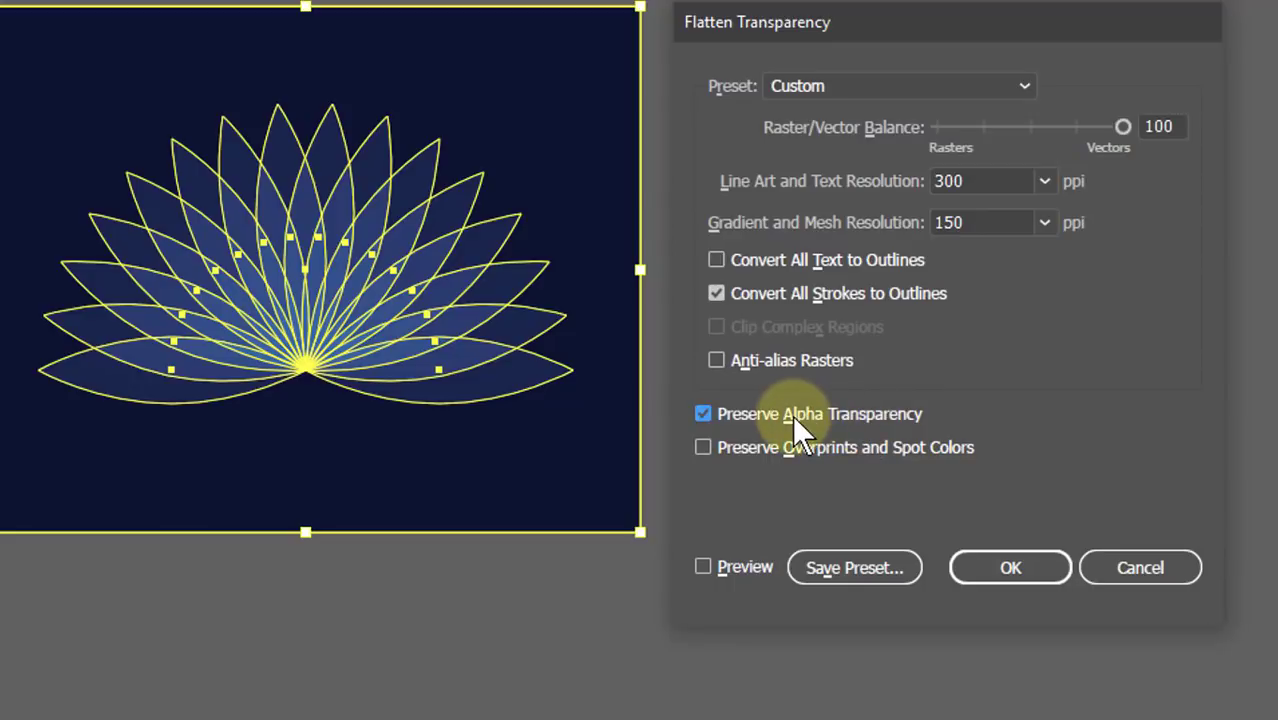
mouse_move(825, 428)
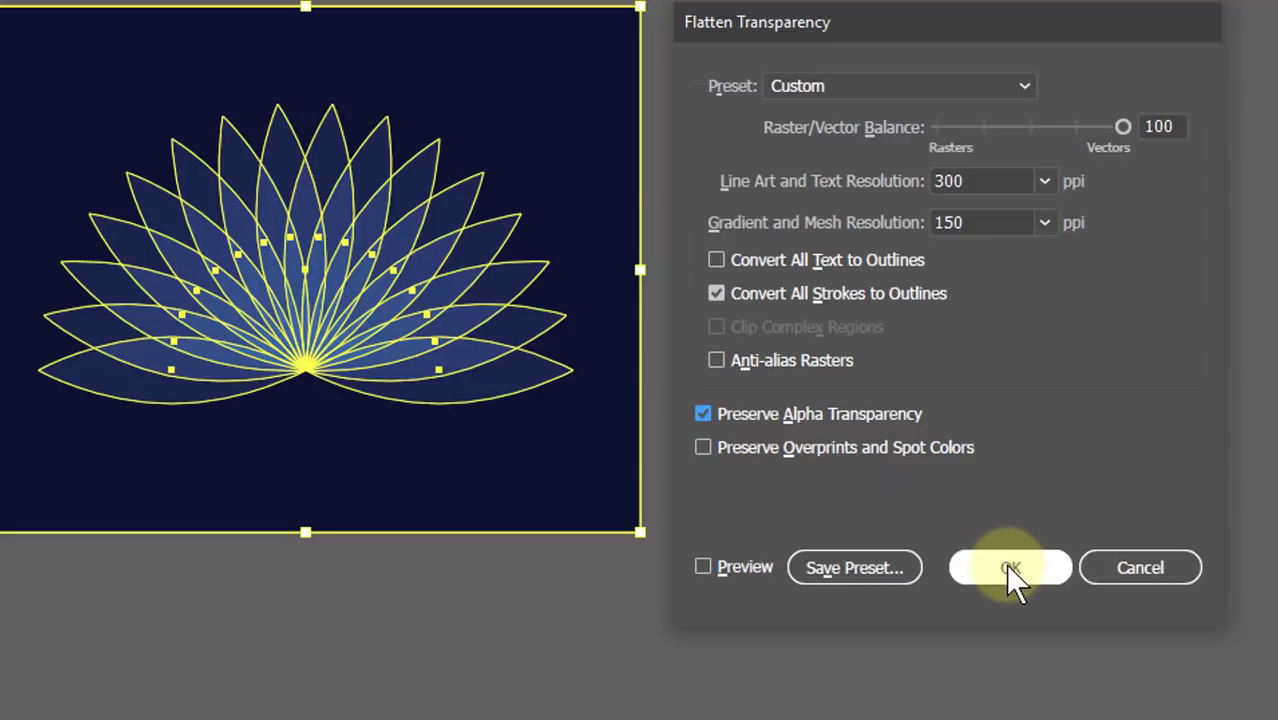
click(1010, 567)
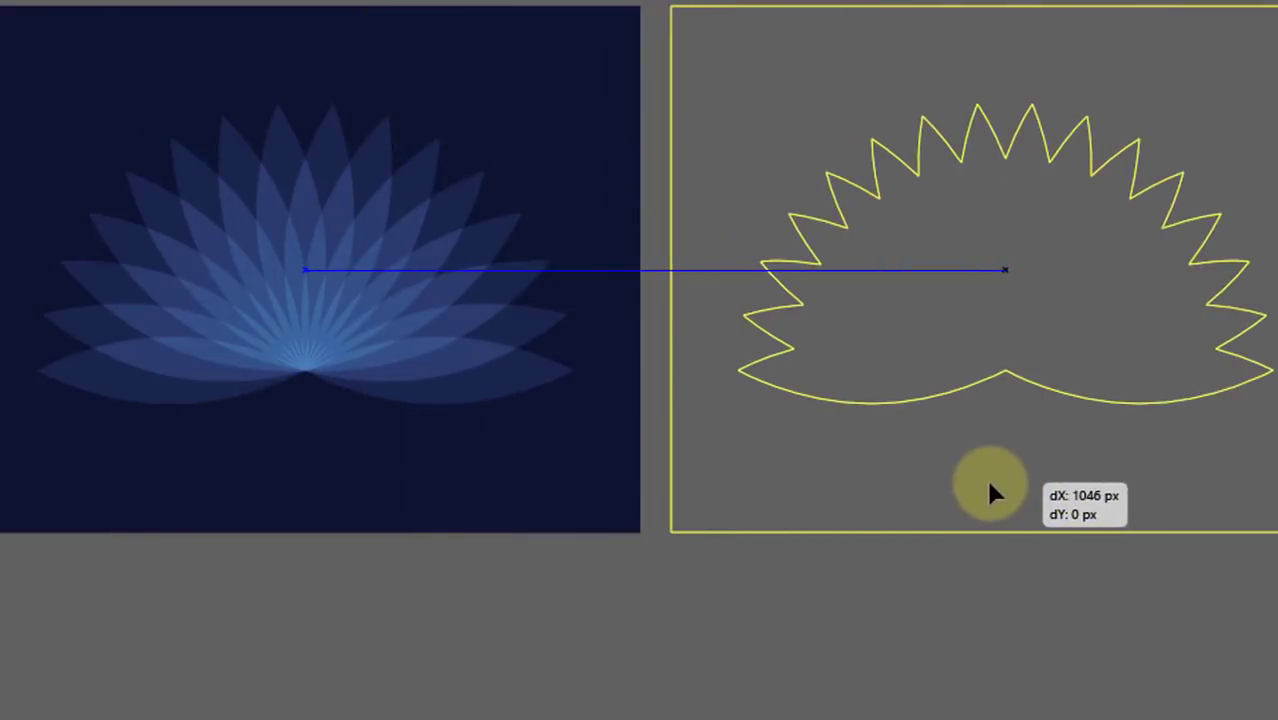
- Drag the flattened outline aside, then move the navy background off the flower
drag(995, 485, 510, 450)
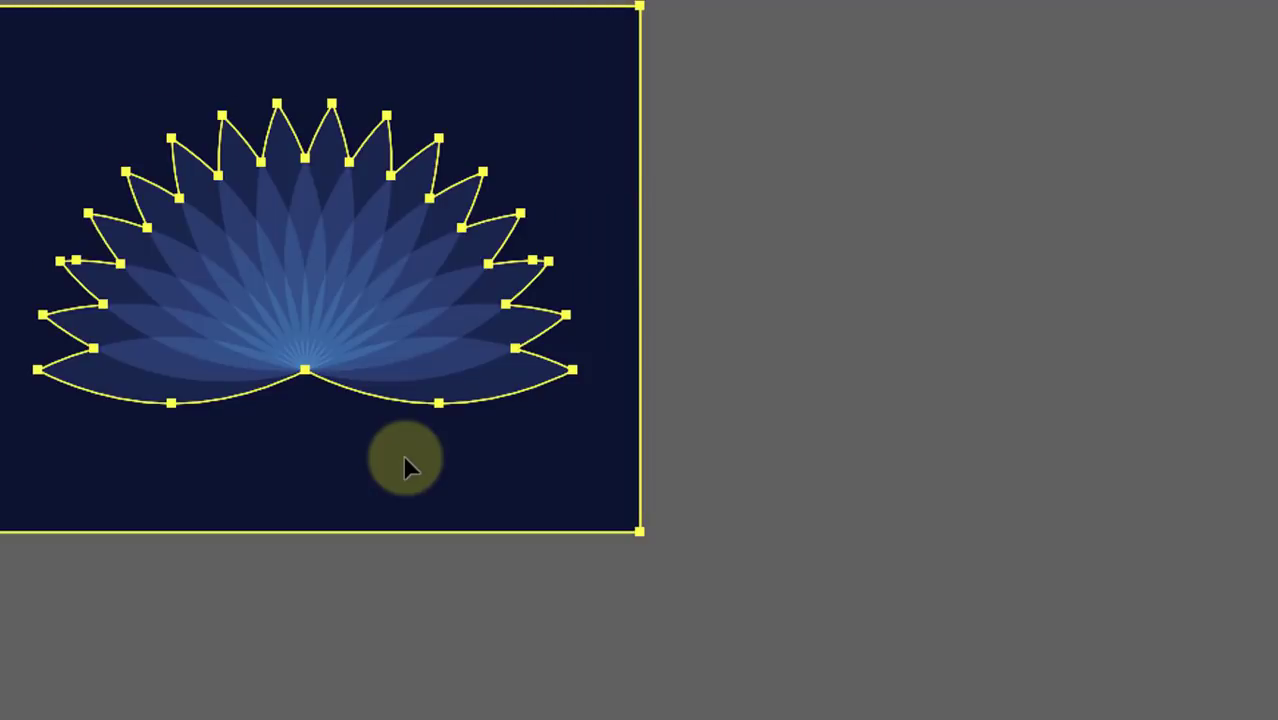
drag(405, 458, 845, 270)
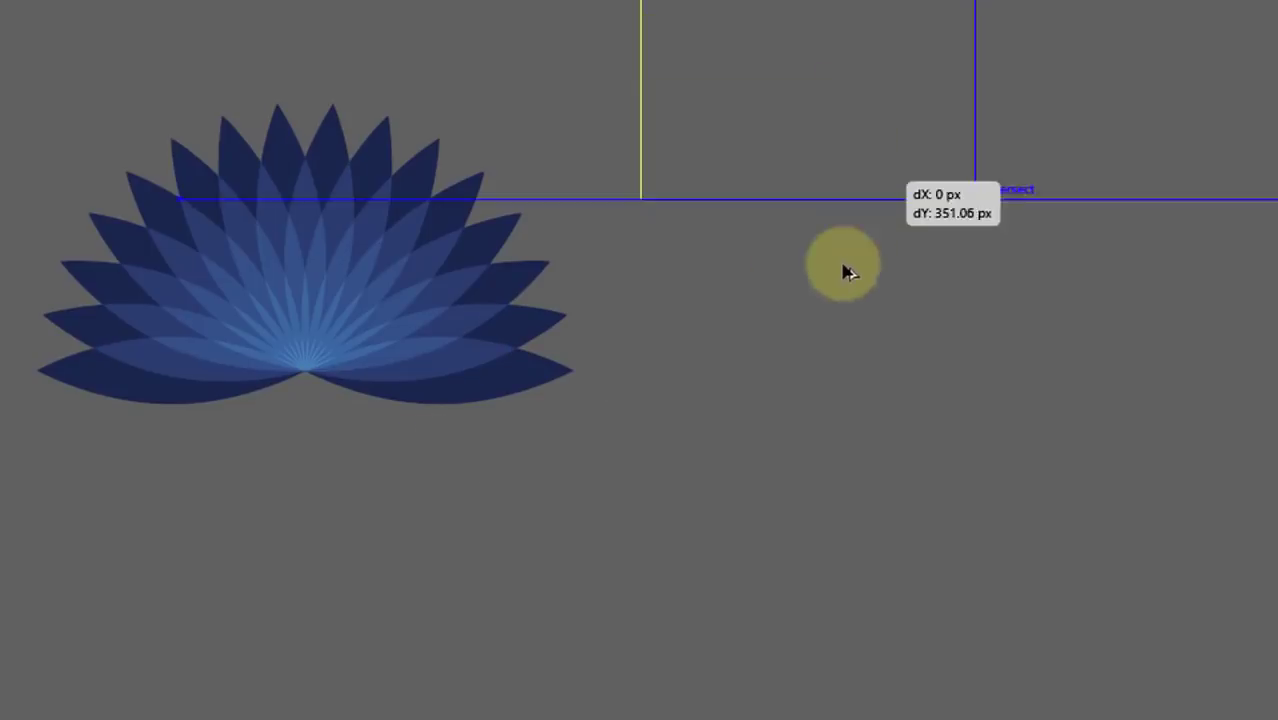